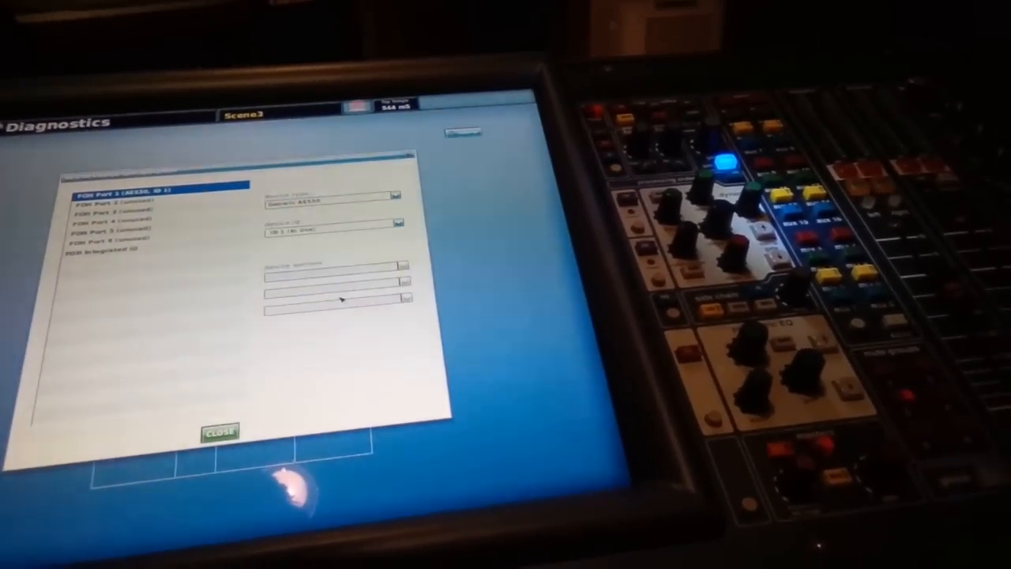
Select the second port in the Diagnostics port list to show its AES50 settings
click(119, 215)
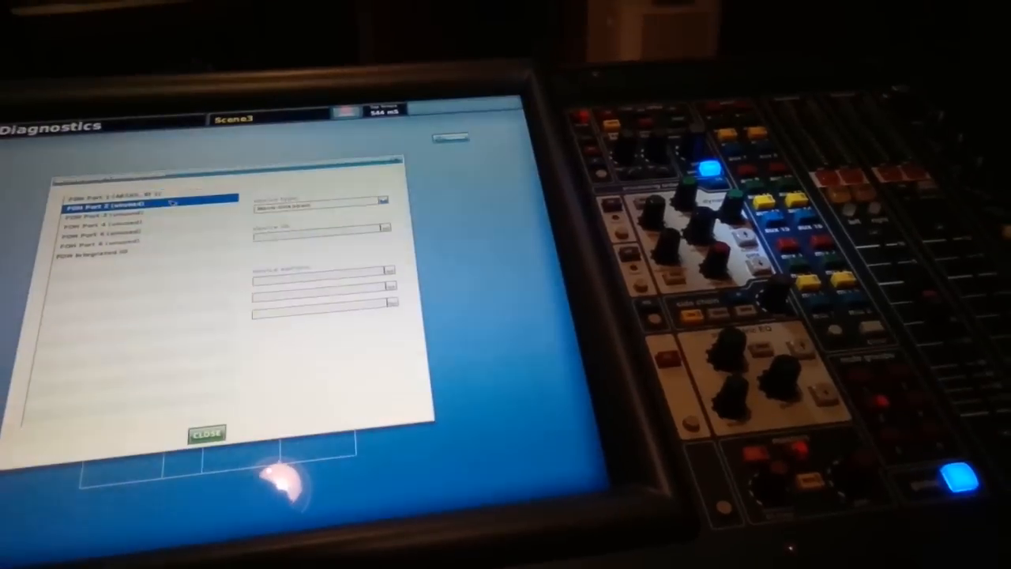